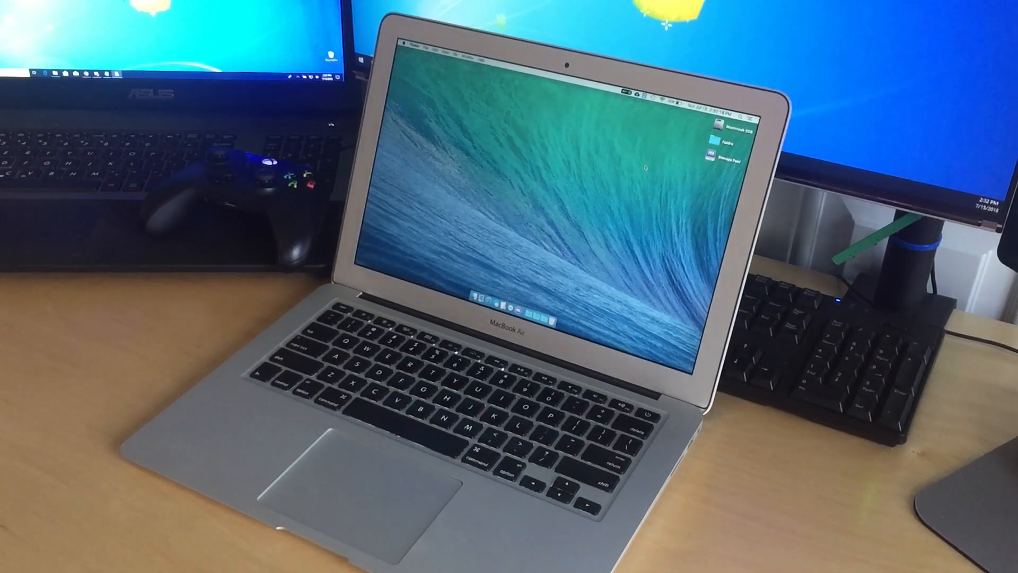
# - Open the System Report and select Power to view battery cycle count 207
pyautogui.click(411, 48)
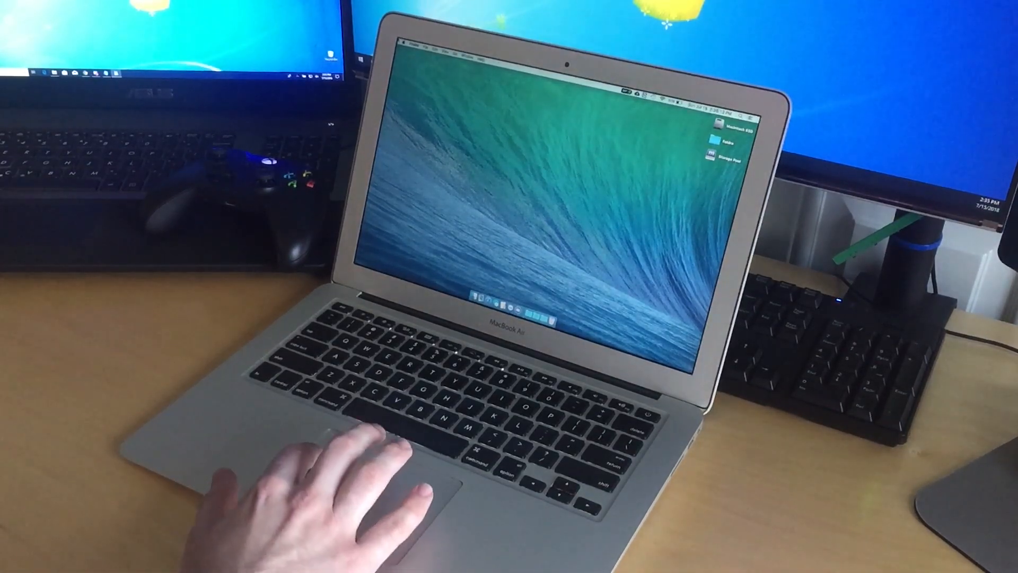
pyautogui.click(402, 46)
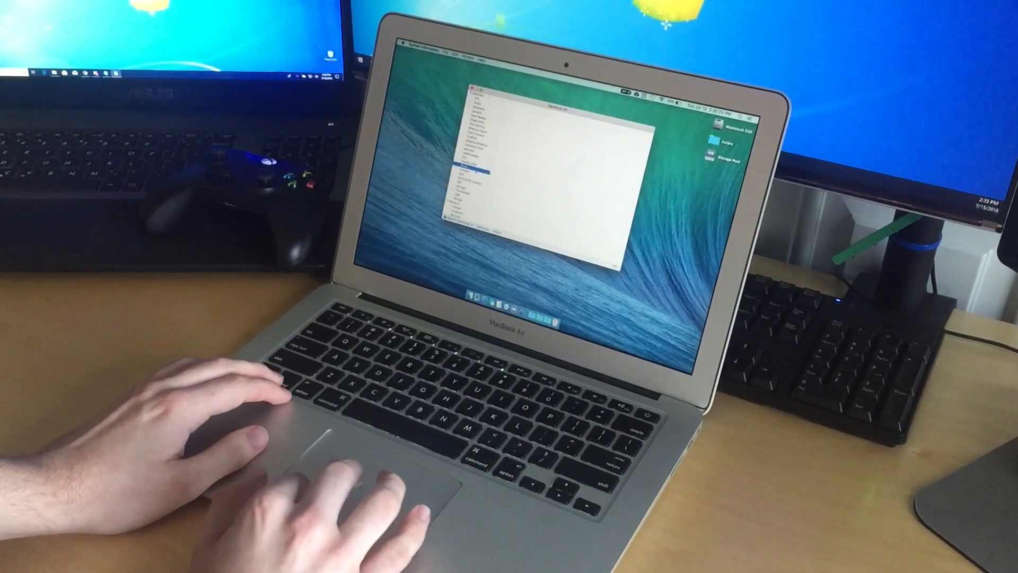
pyautogui.click(461, 160)
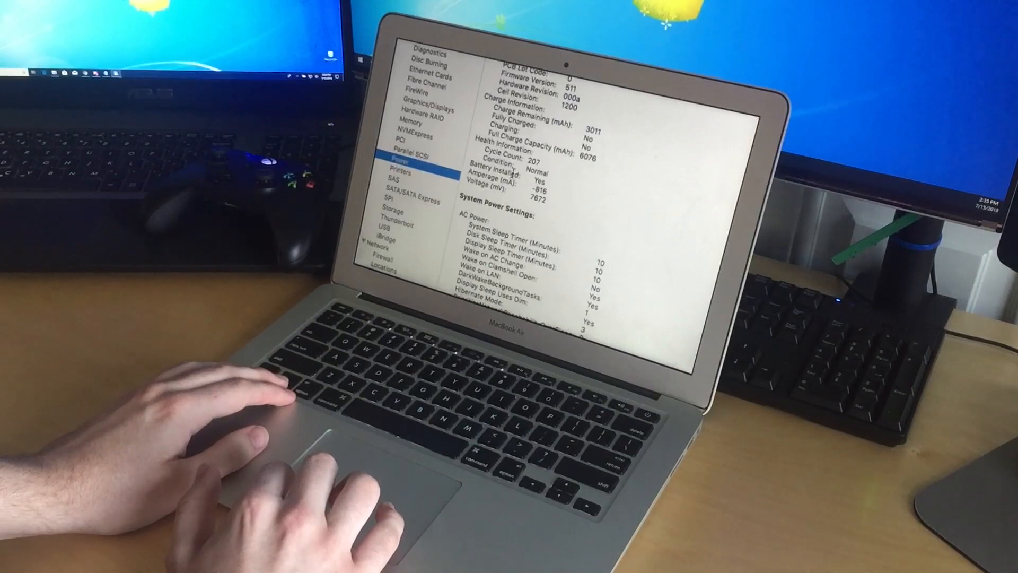